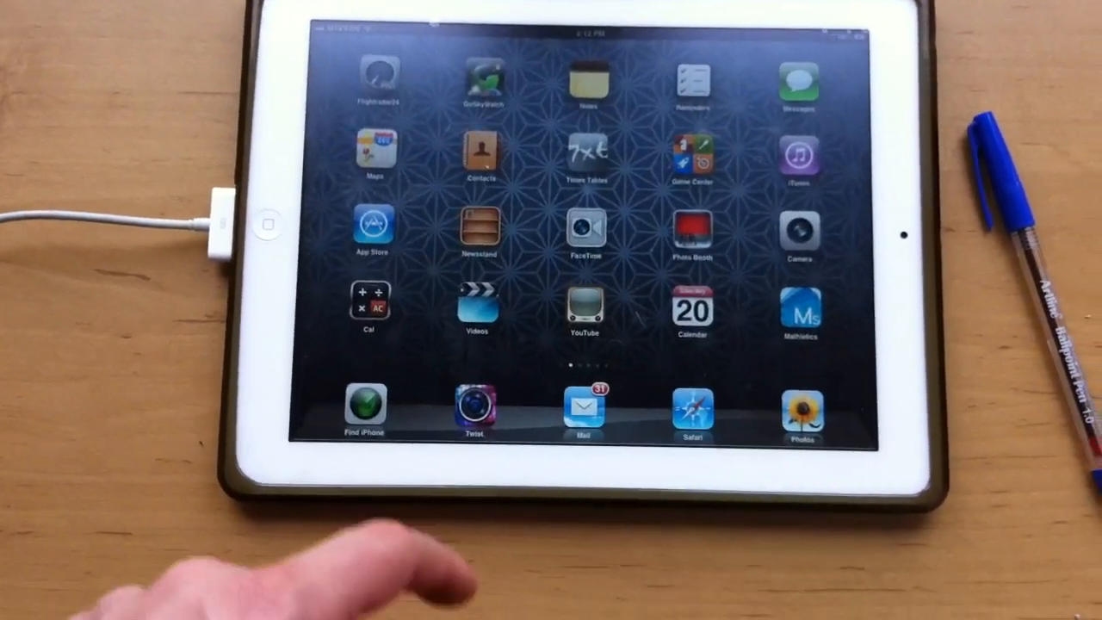
# Step: Swipe to the second home screen page of apps on the pre-update iPad
pyautogui.hscroll(-3)
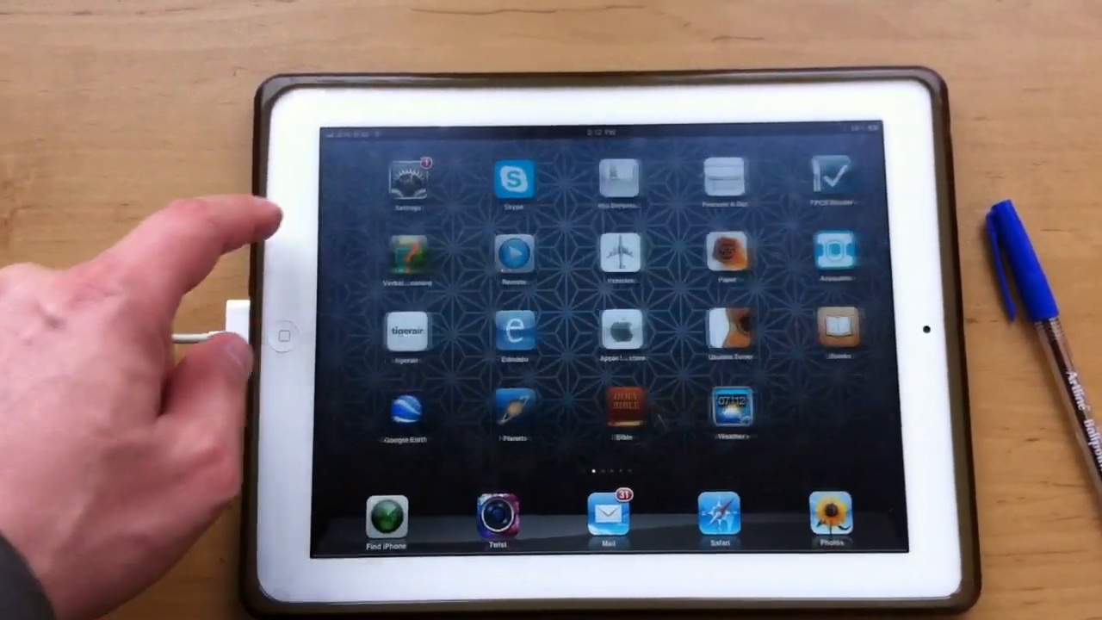
pyautogui.click(409, 179)
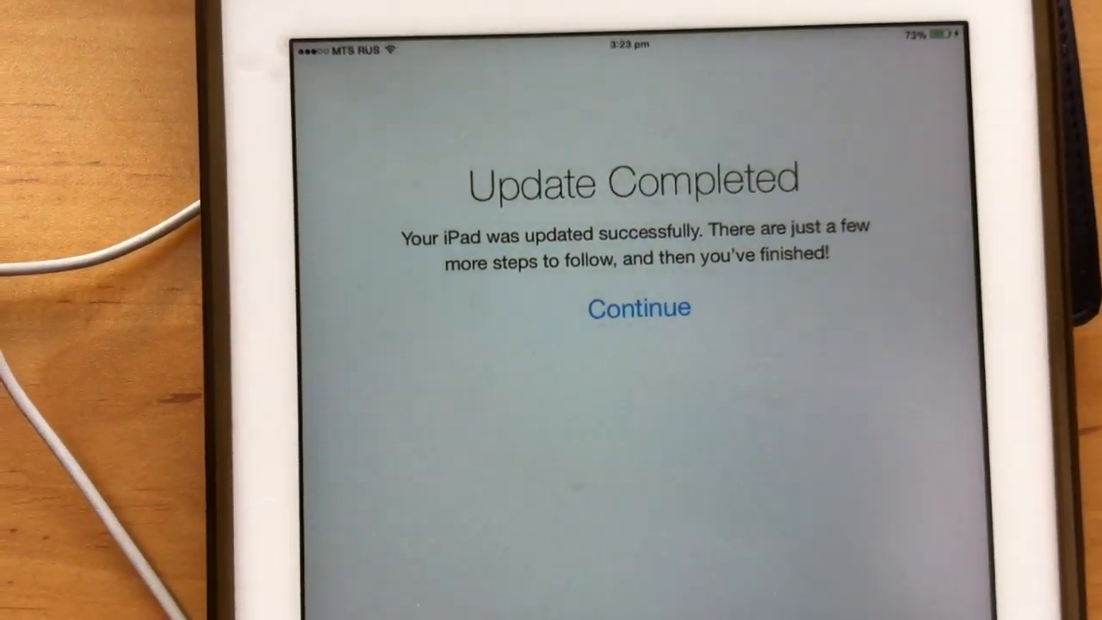
# Step: Continue past the update-complete message and disable Location Services, confirming with OK
pyautogui.click(624, 326)
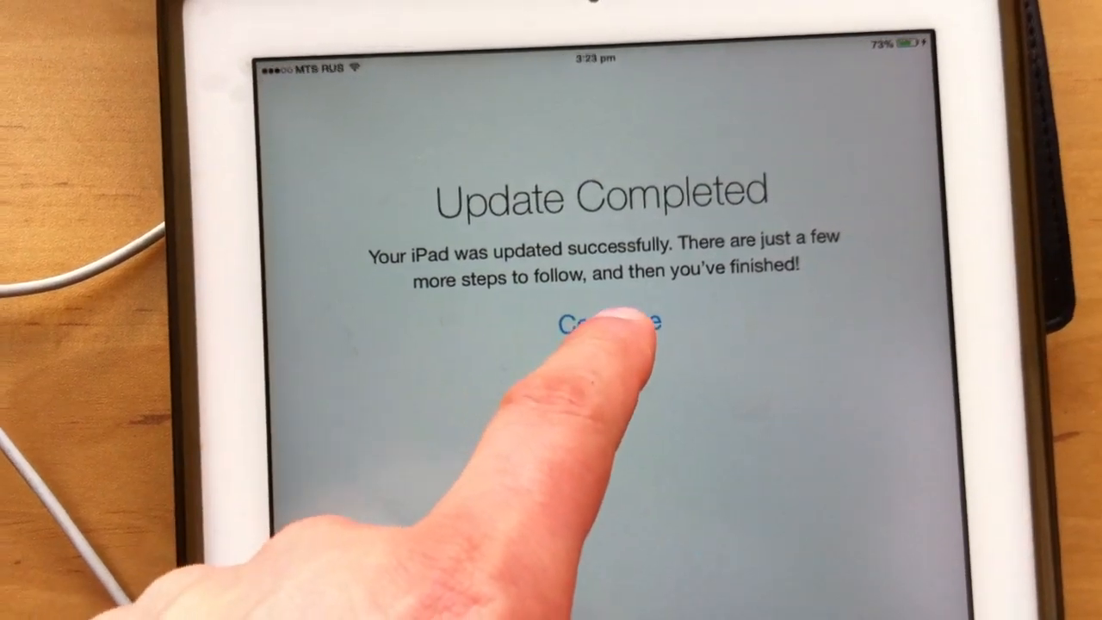
pyautogui.click(606, 323)
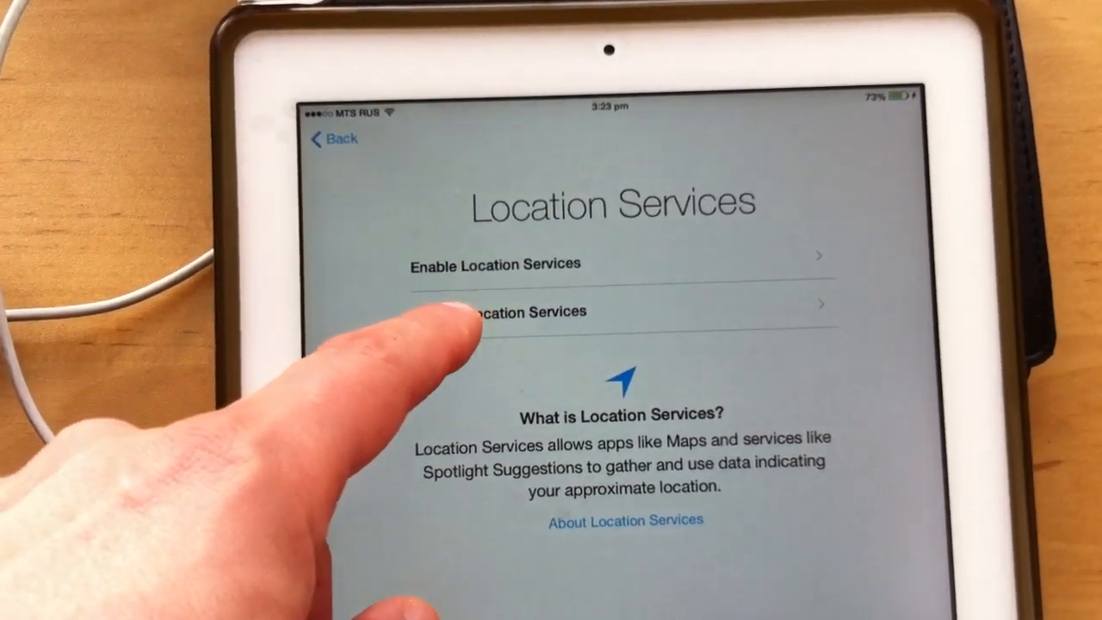
pyautogui.click(517, 312)
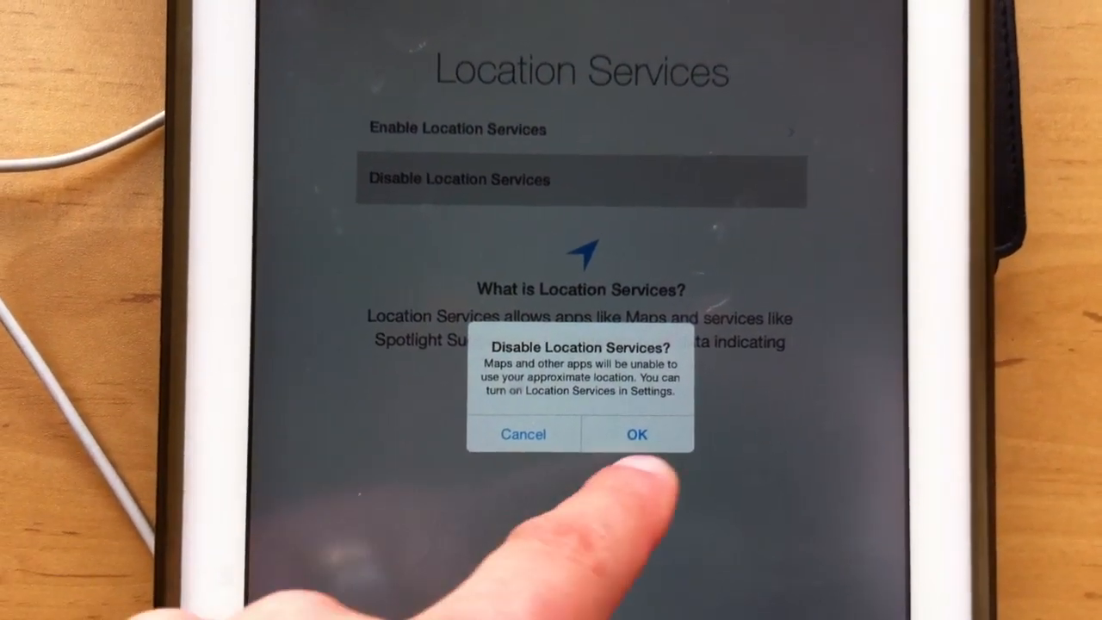
pyautogui.click(637, 433)
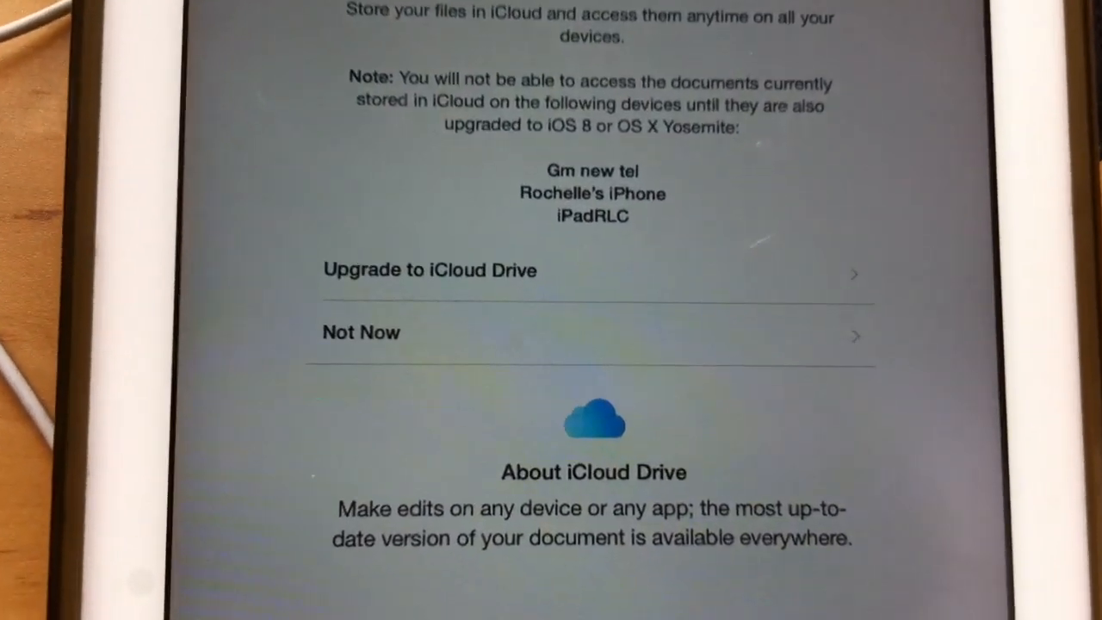
# Step: Decline the iCloud Drive upgrade and acknowledge the Find My iPad notice
pyautogui.click(359, 332)
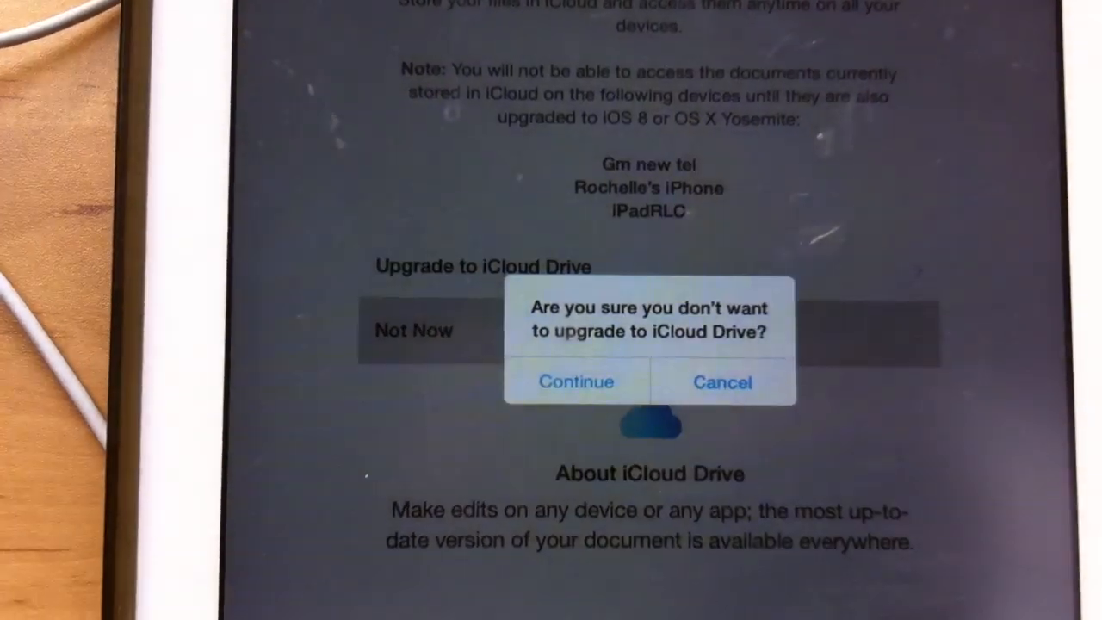
pyautogui.click(723, 381)
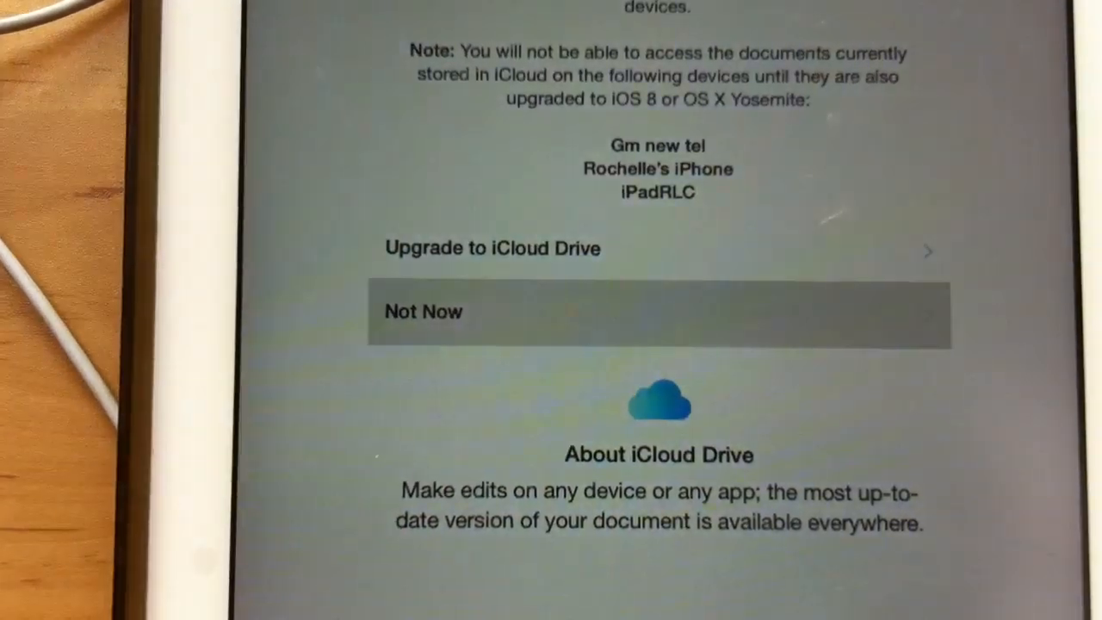
pyautogui.click(424, 311)
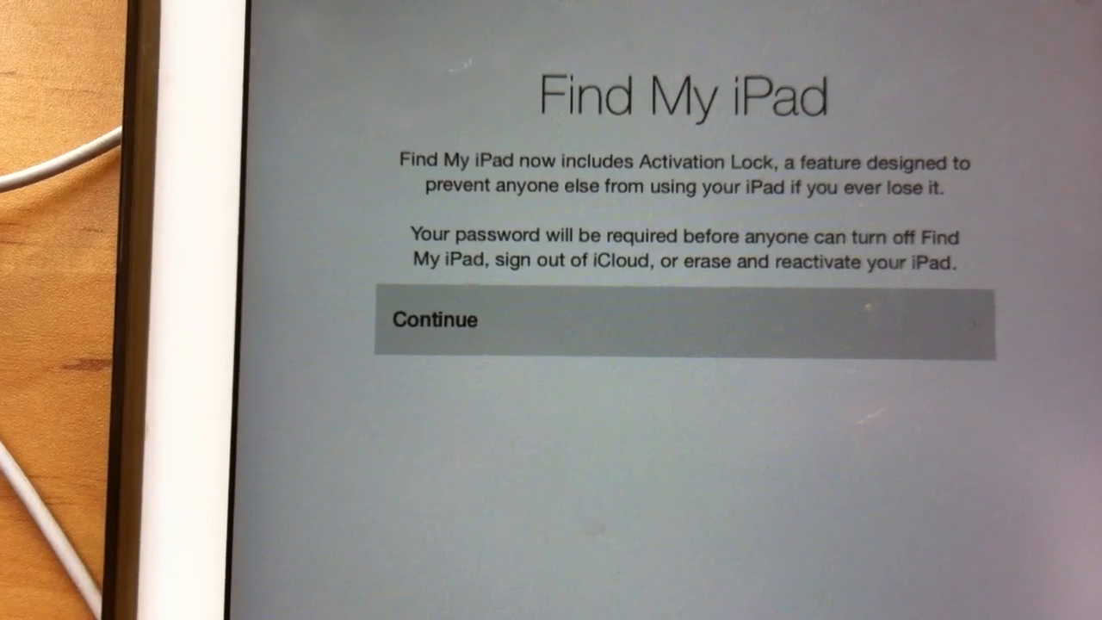
pyautogui.click(434, 320)
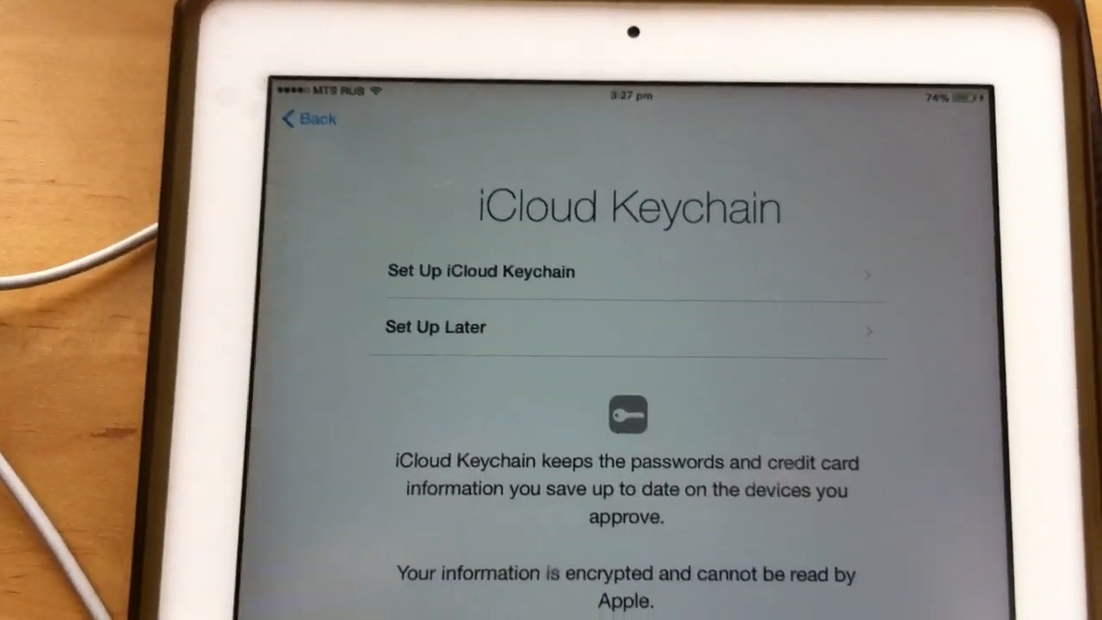
# Step: Set up iCloud Keychain later and tap Get Started to finish setup
pyautogui.click(620, 304)
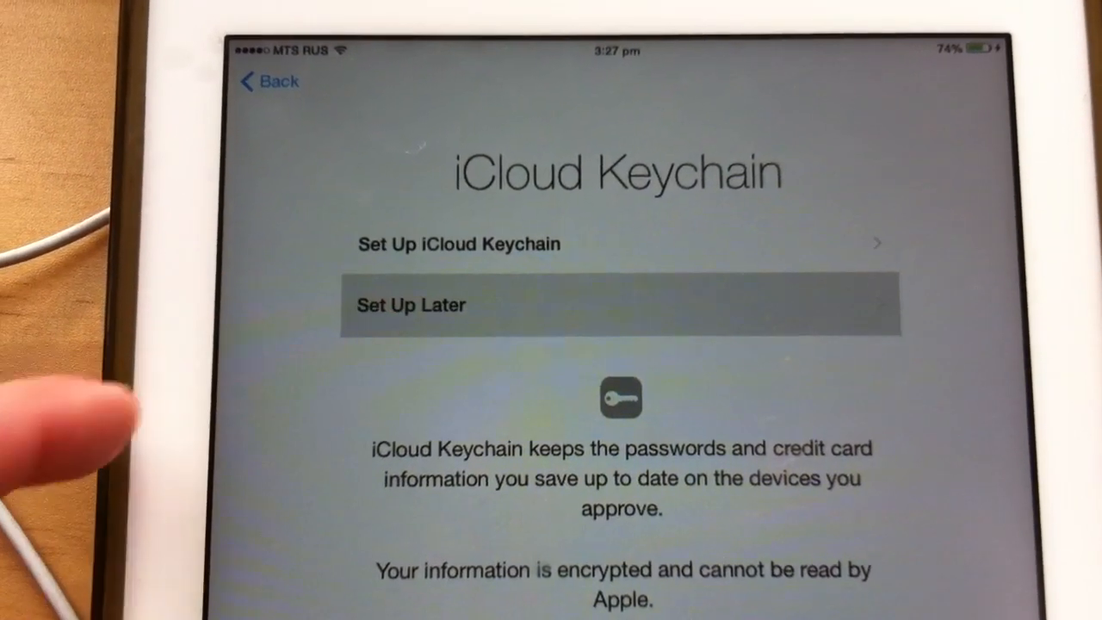
pyautogui.click(618, 305)
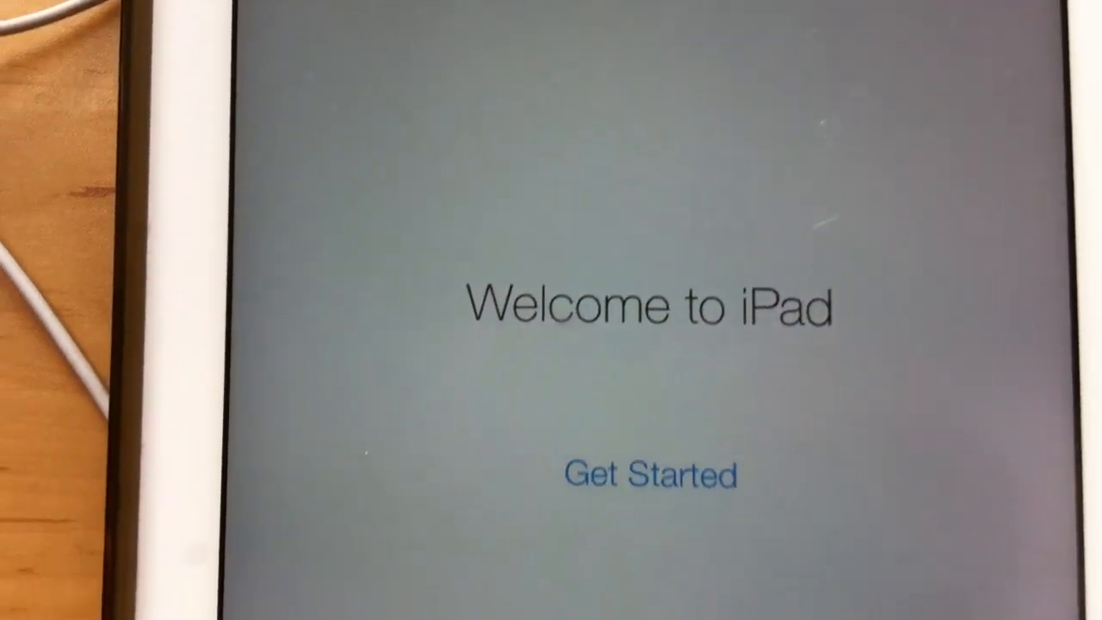
pyautogui.click(650, 474)
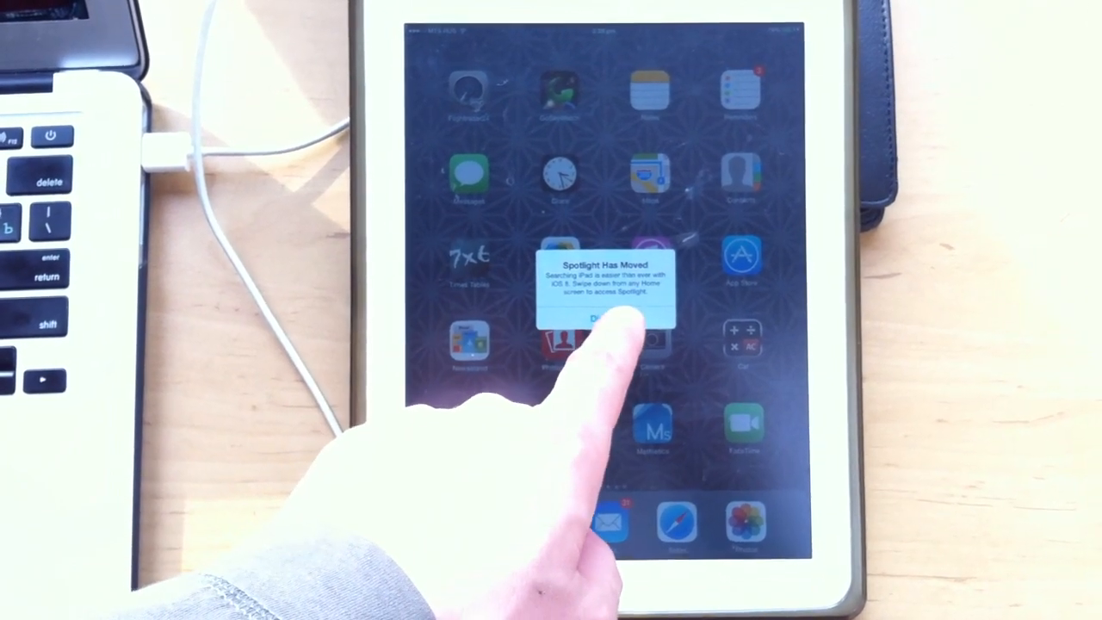
# Step: Dismiss the Spotlight-moved notice and swipe through the first home screen pages
pyautogui.click(606, 319)
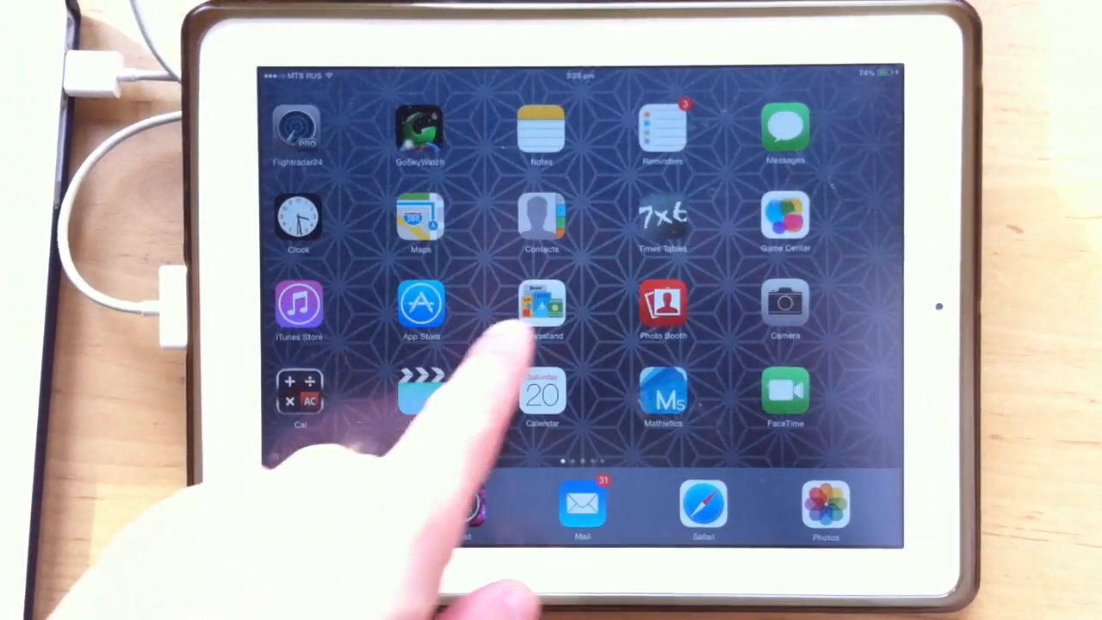
pyautogui.hscroll(-3)
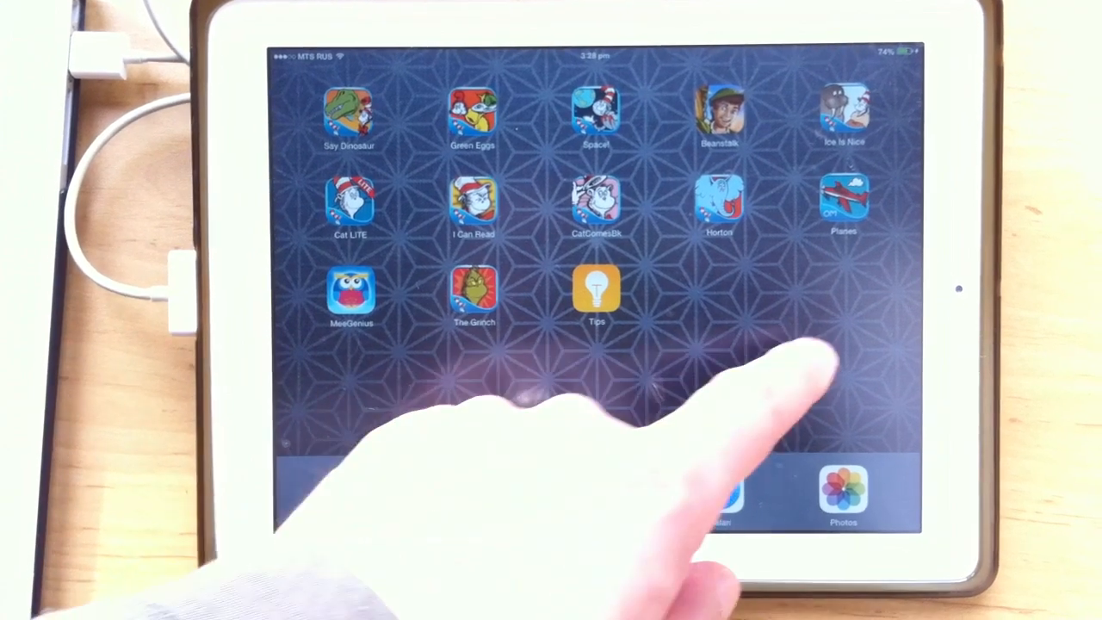
pyautogui.hscroll(-3)
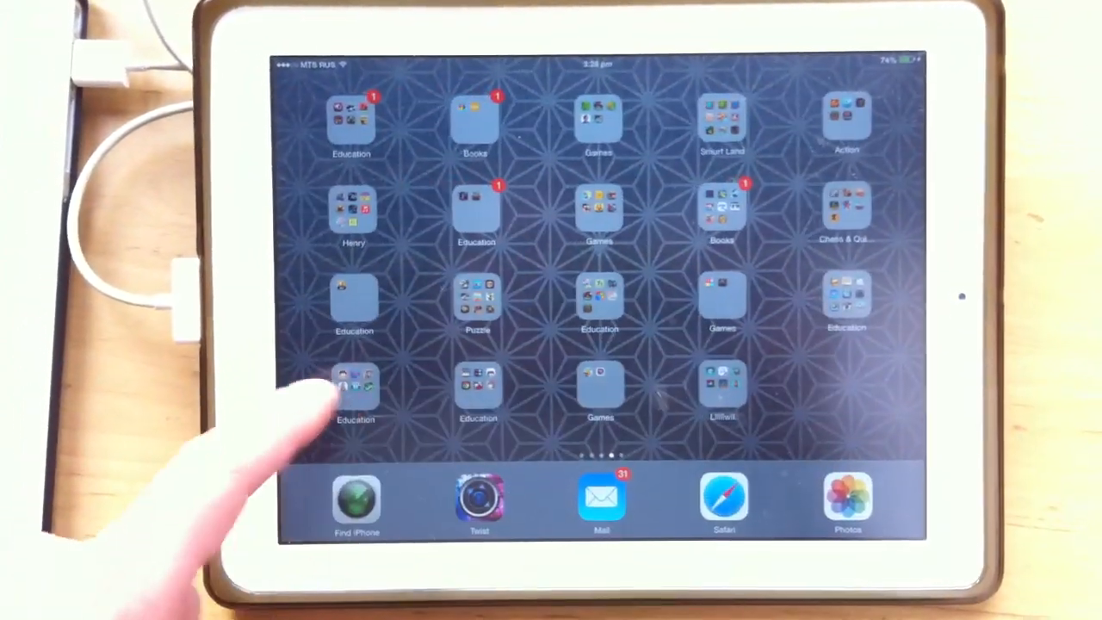
pyautogui.hscroll(-3)
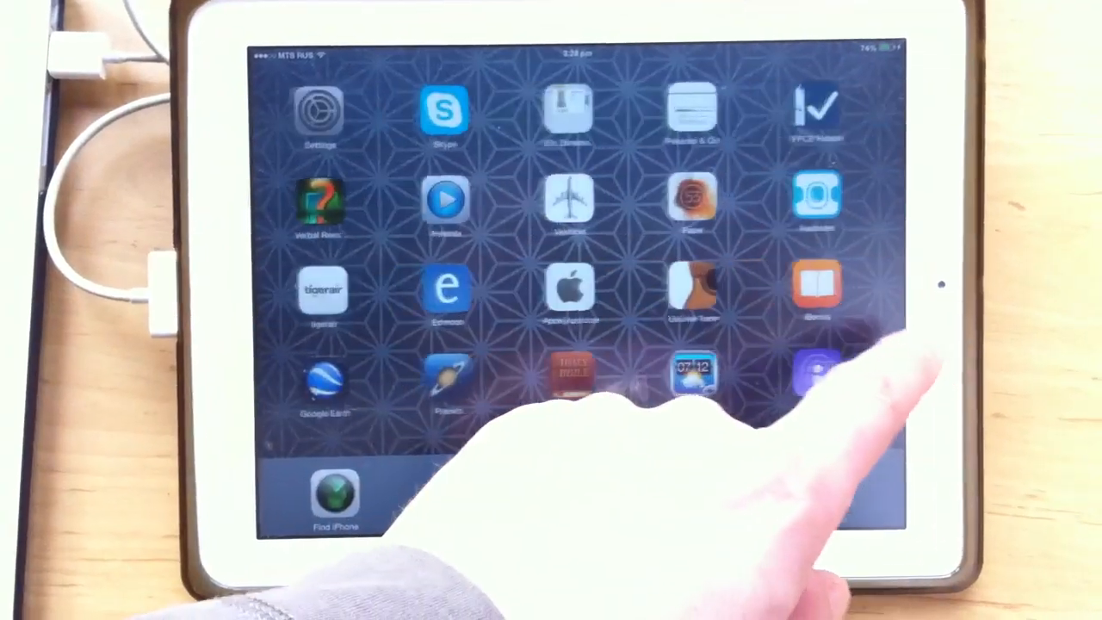
# Step: Swipe through the remaining folder pages, then press Home to return to page one
pyautogui.hscroll(-3)
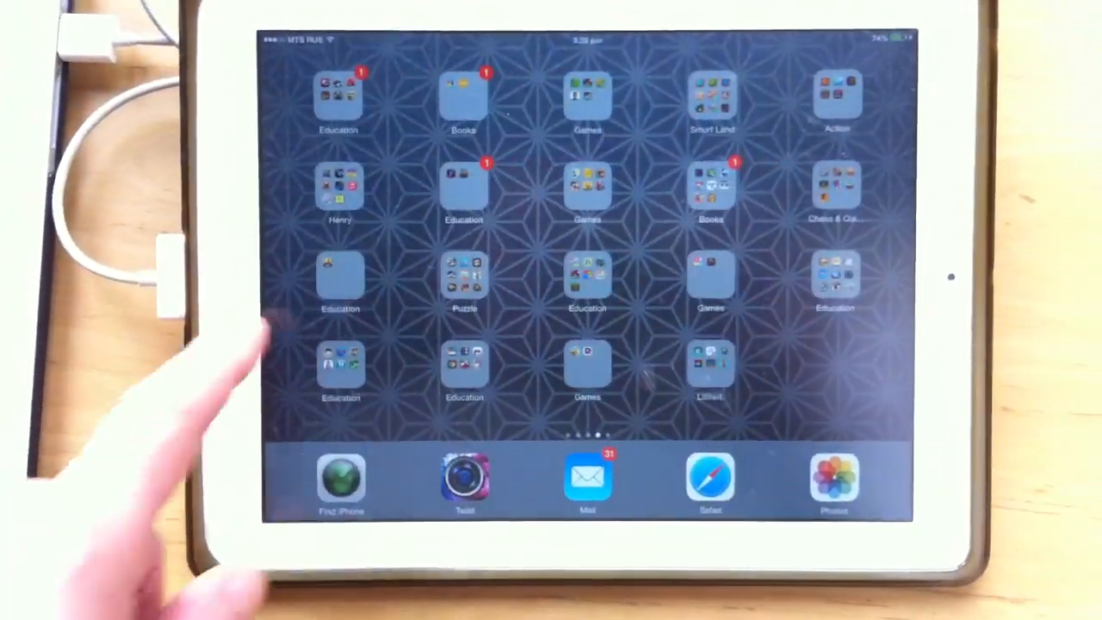
pyautogui.hscroll(-3)
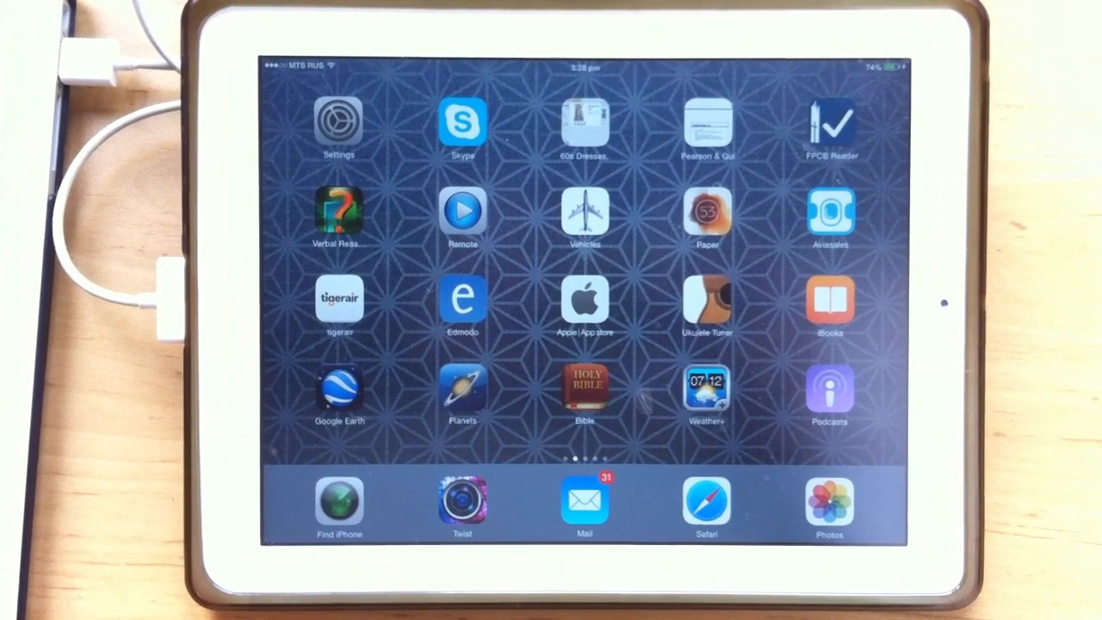
pyautogui.hscroll(-3)
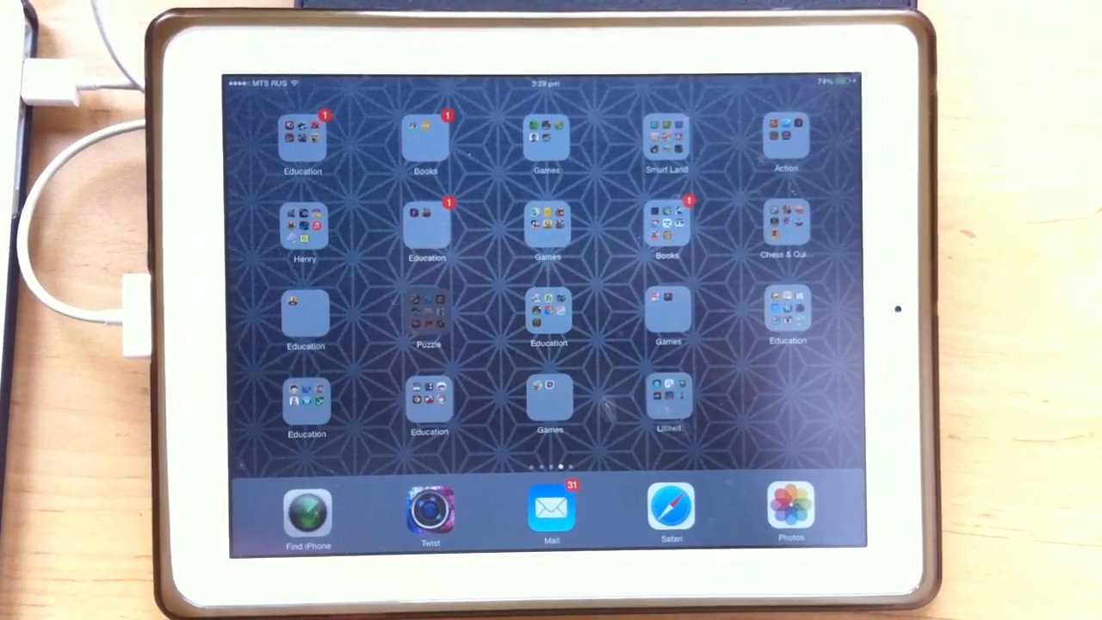
pyautogui.click(428, 314)
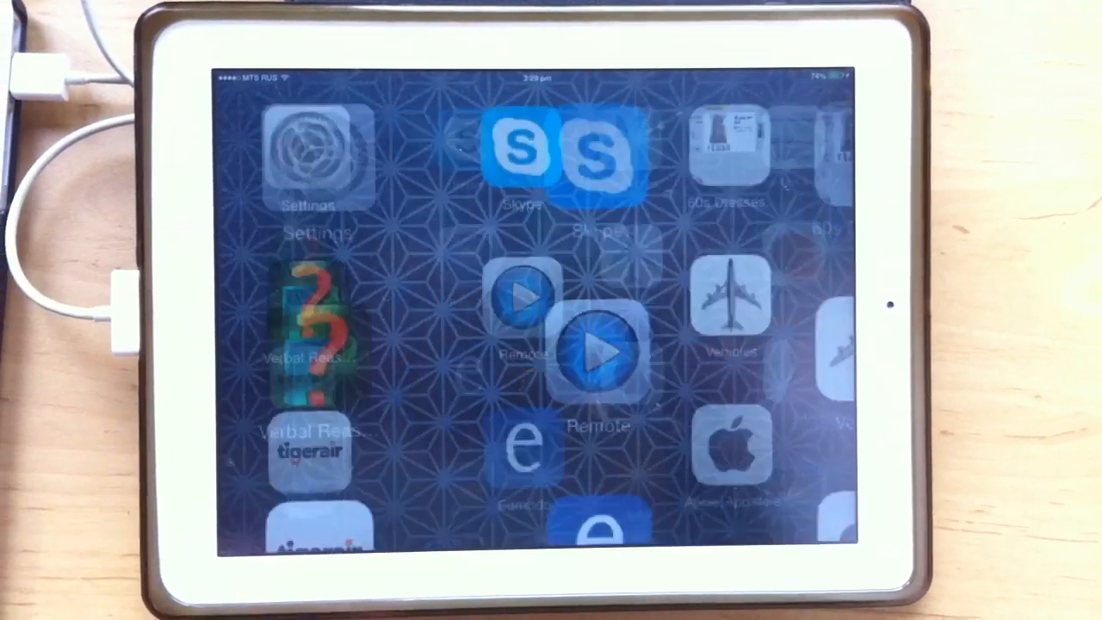
# Step: Open Settings, view Wi-Fi and Mobile Data, then go to General
pyautogui.click(308, 155)
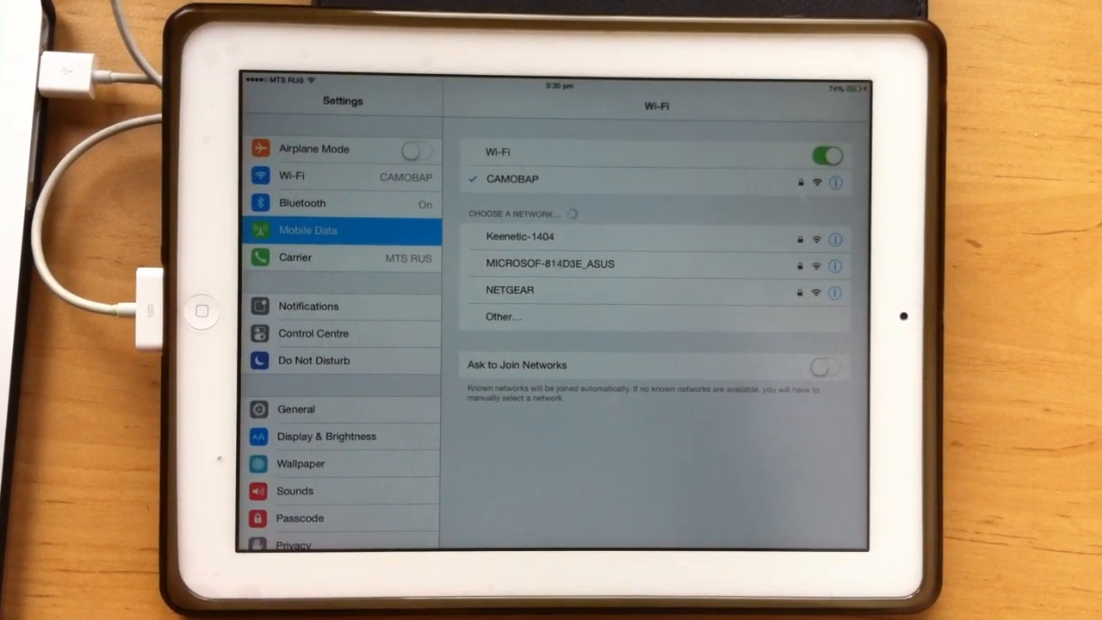
pyautogui.click(307, 230)
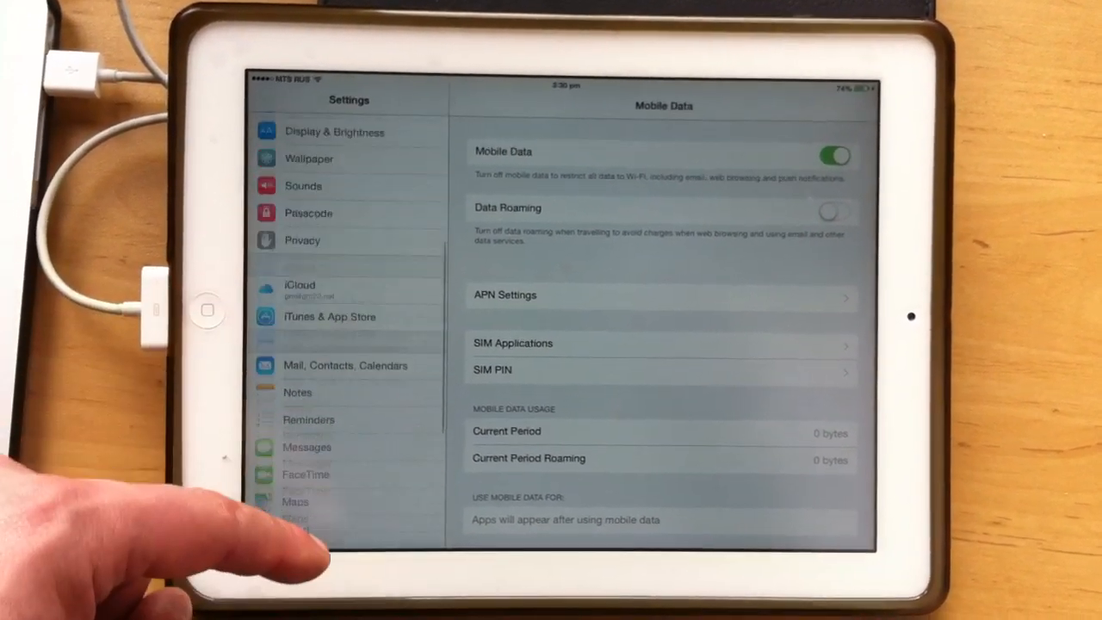
pyautogui.scroll(-3)
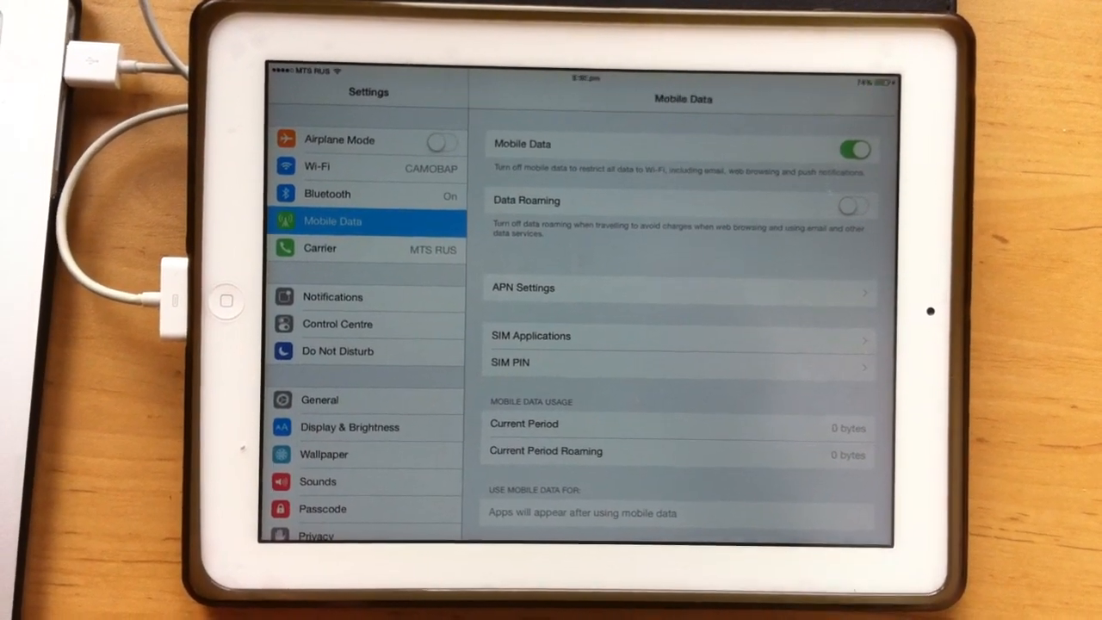
pyautogui.click(320, 400)
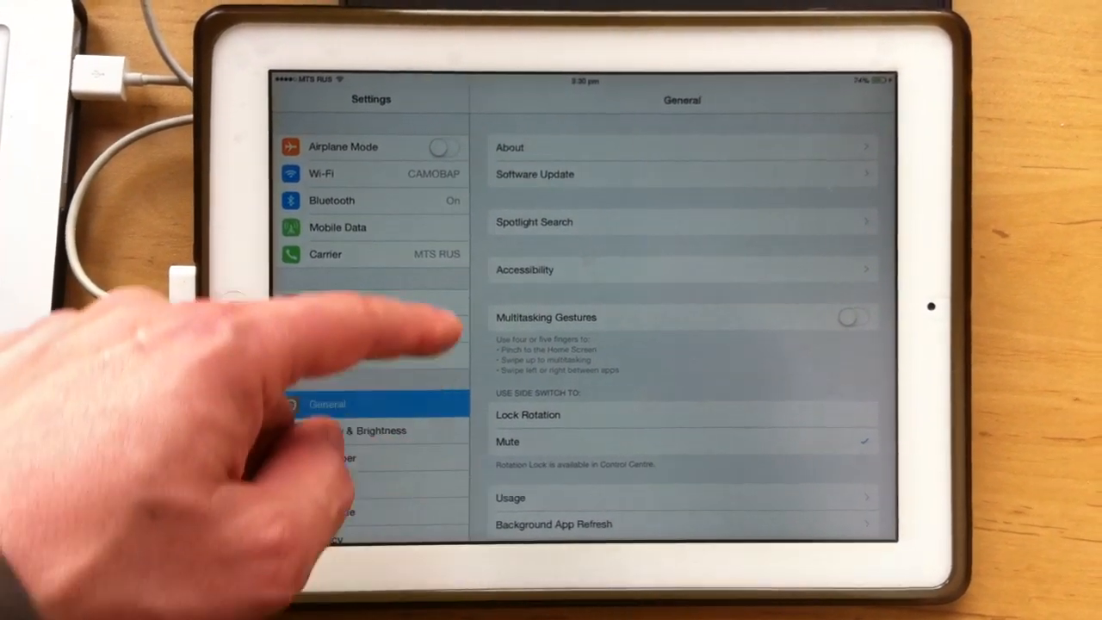
# Step: Check About for iOS 8.0 (12A365), then begin entering the unlock passcode
pyautogui.click(510, 147)
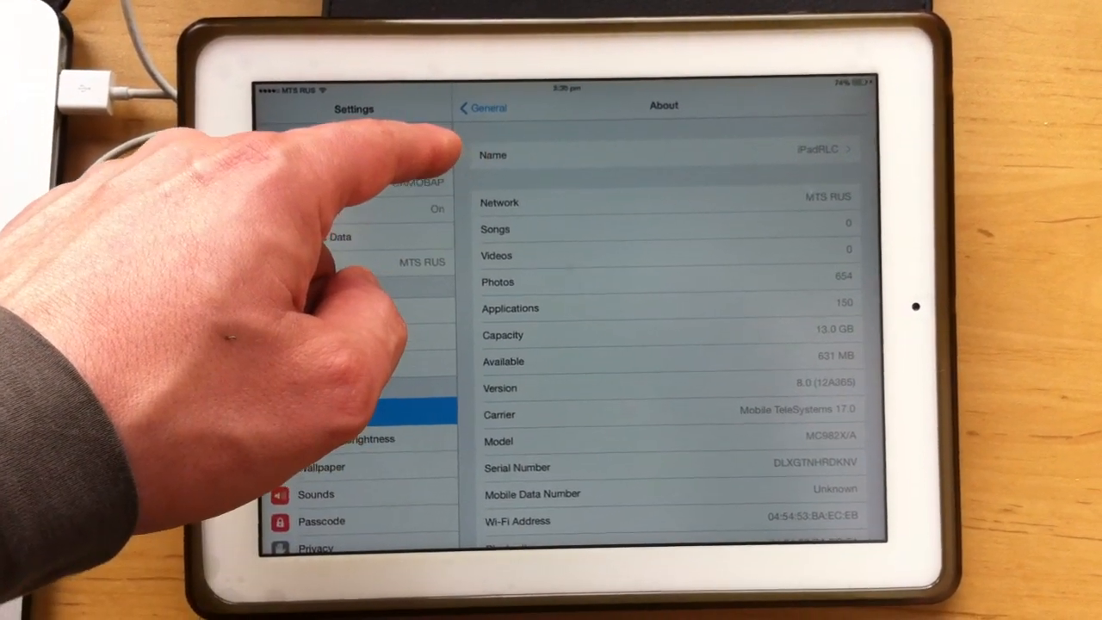
pyautogui.click(484, 106)
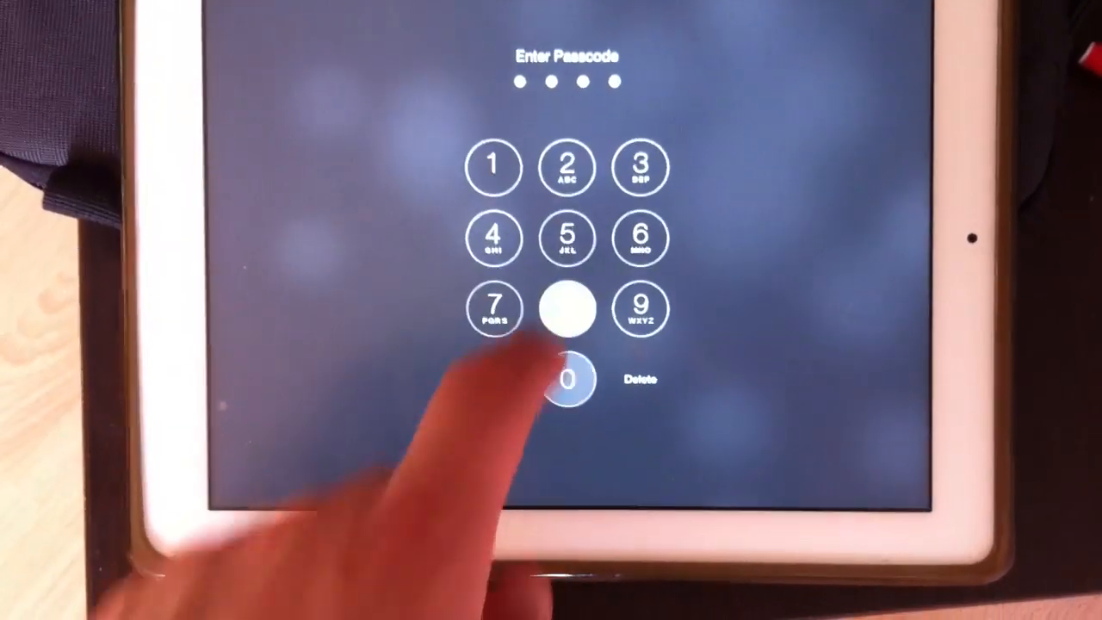
# Step: Finish the passcode and swipe through the home screen pages
pyautogui.click(564, 376)
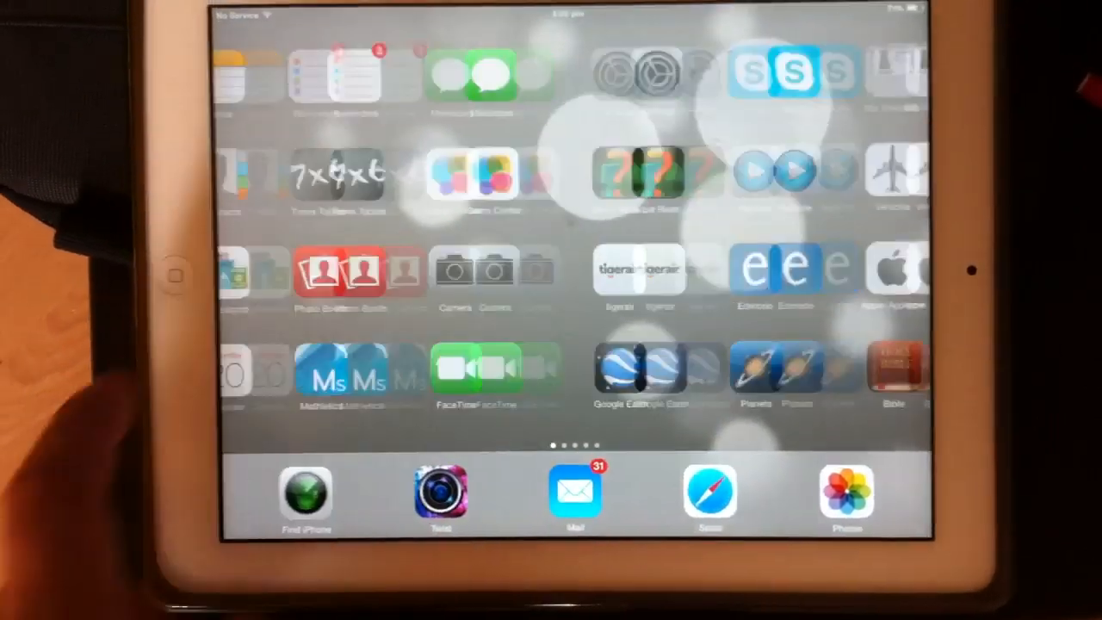
pyautogui.hscroll(-3)
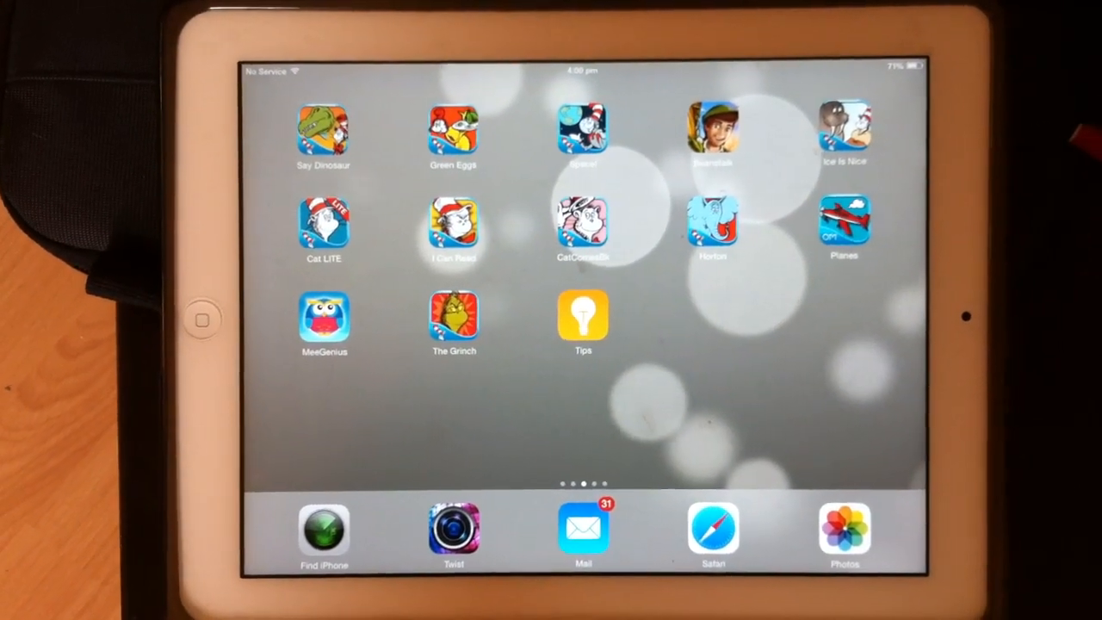
pyautogui.hscroll(-3)
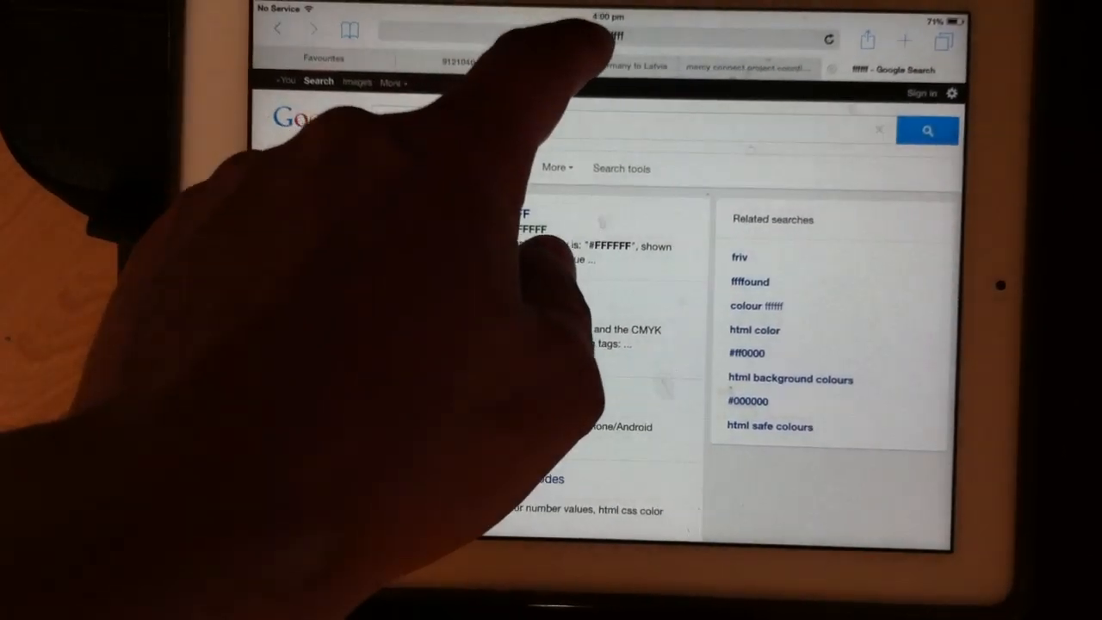
# Step: Tap Safari's address bar and type 'new' to start a search
pyautogui.click(602, 35)
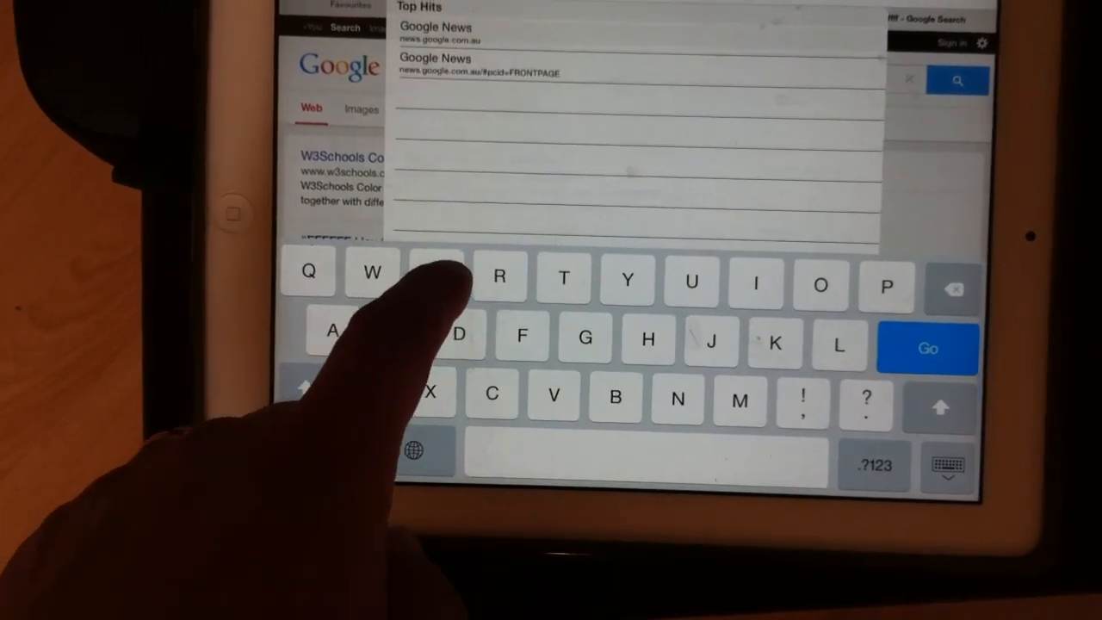
pyautogui.write('new')
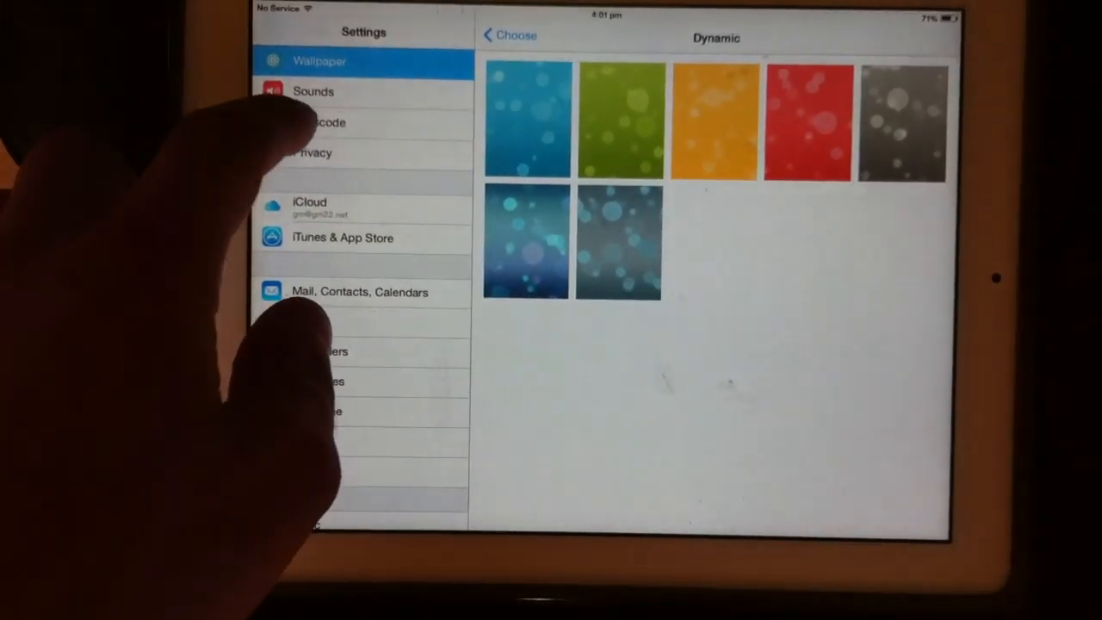
# Step: View the Notifications settings, then return to the home screen
pyautogui.click(323, 122)
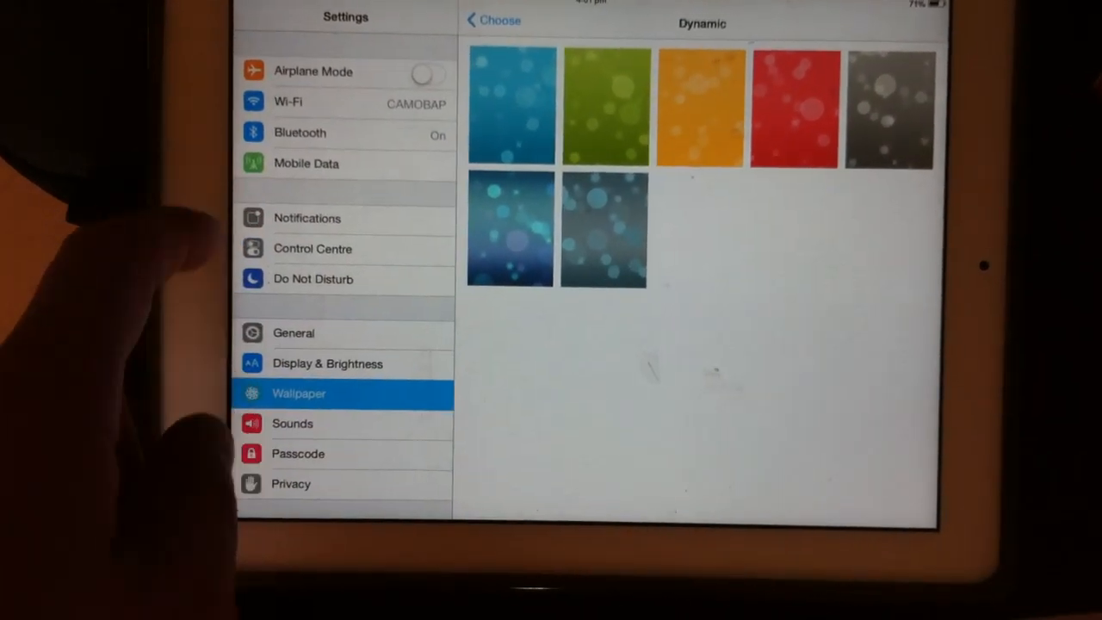
pyautogui.click(306, 218)
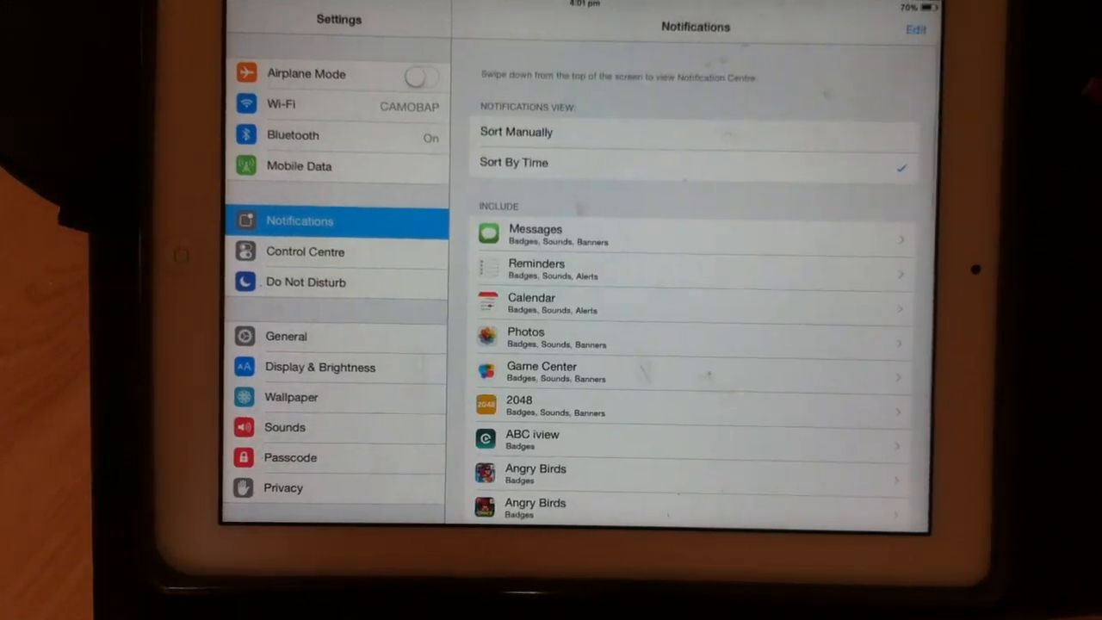
pyautogui.click(180, 302)
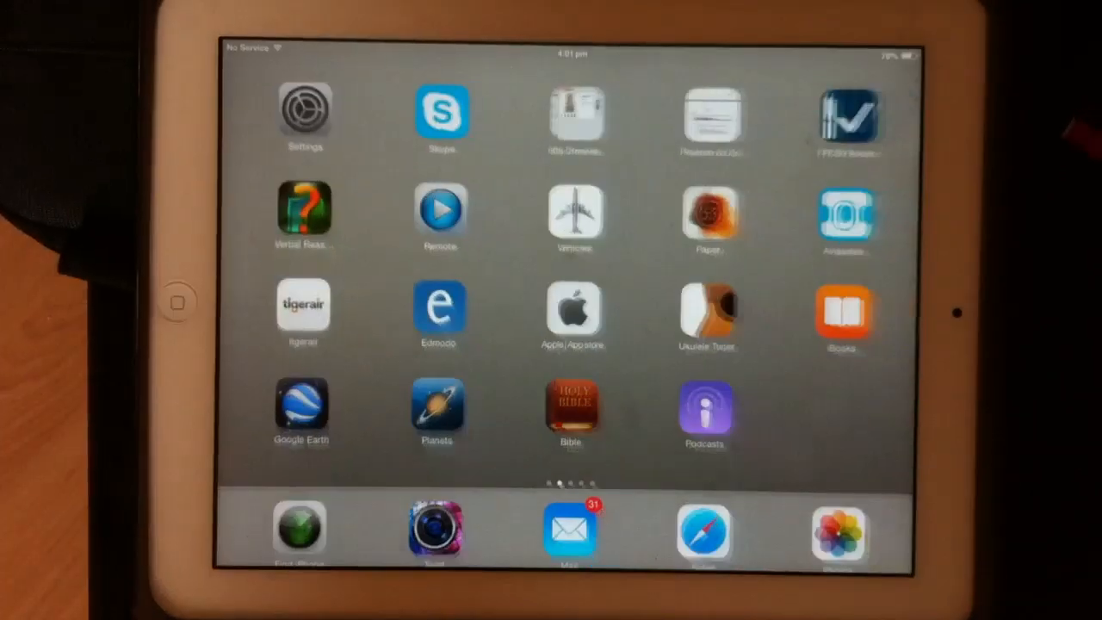